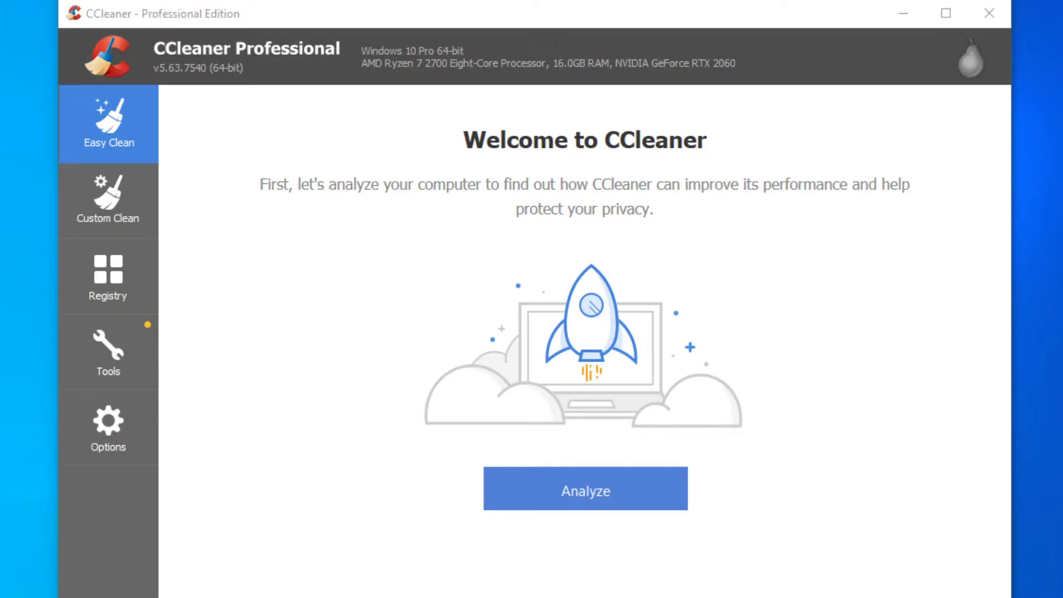
Step: Browse CCleaner's Tools pages — Uninstall, Software Updater, Startup and Disk Analyzer — then its settings
left_click(108, 352)
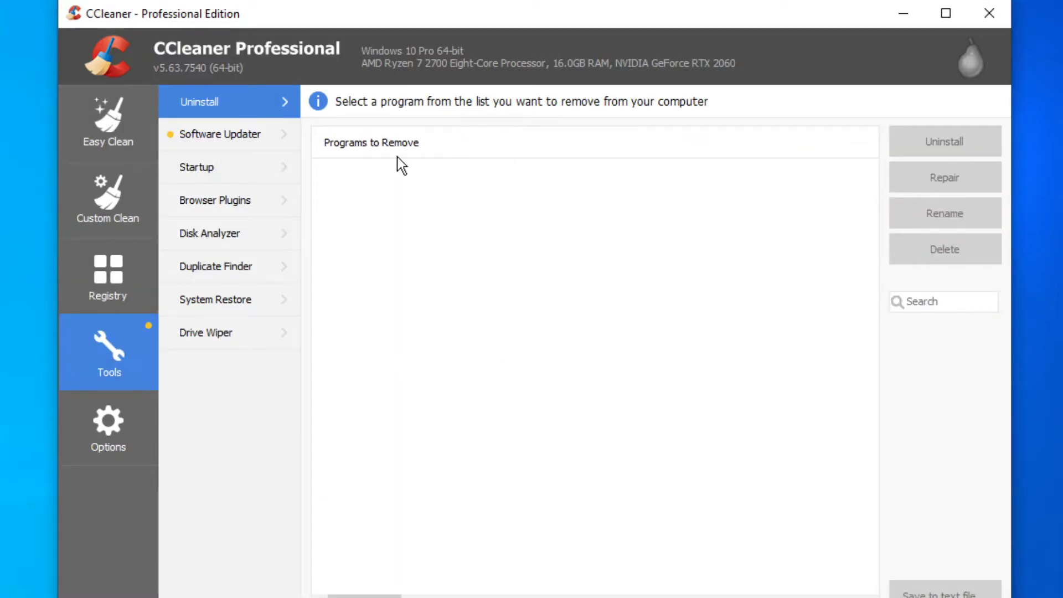
left_click(220, 134)
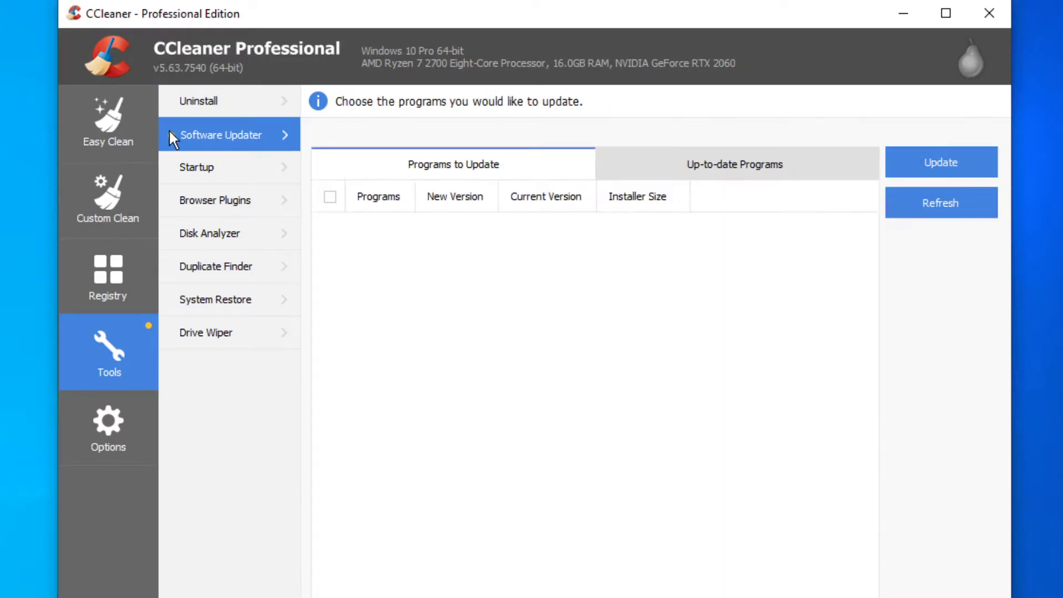
left_click(196, 167)
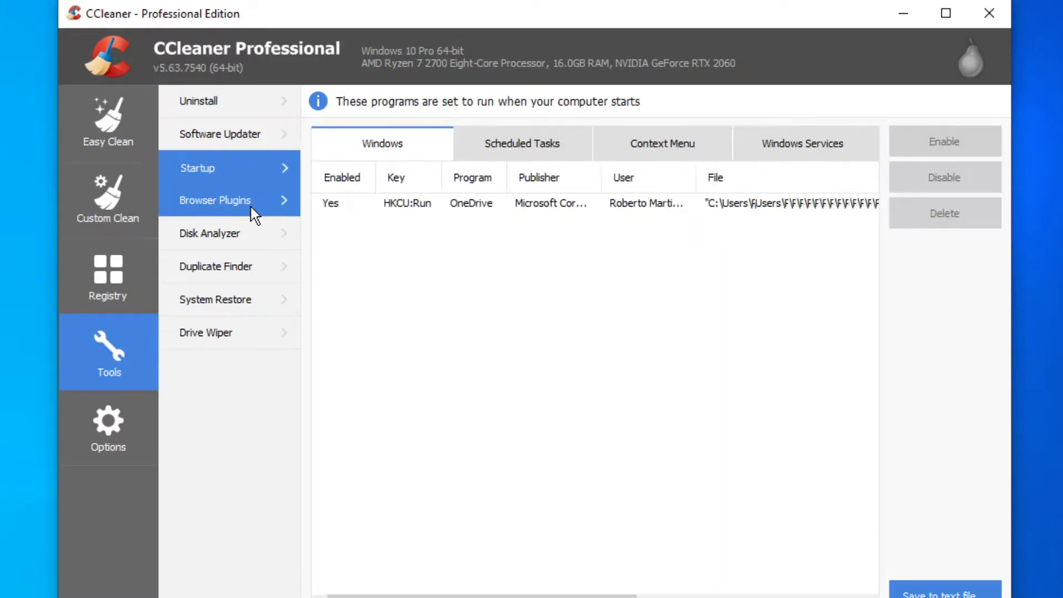
left_click(209, 233)
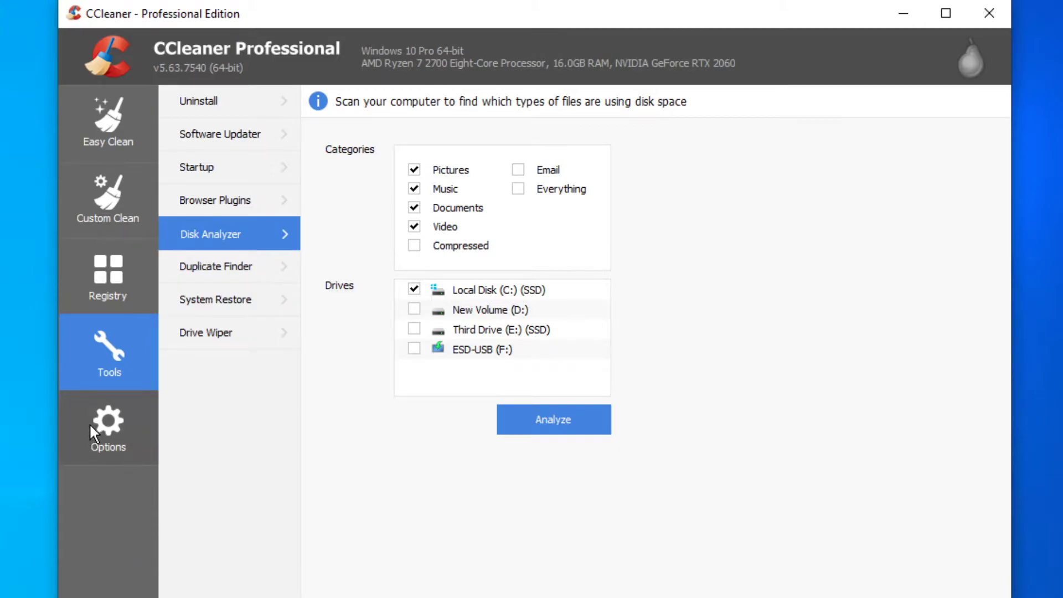
left_click(108, 124)
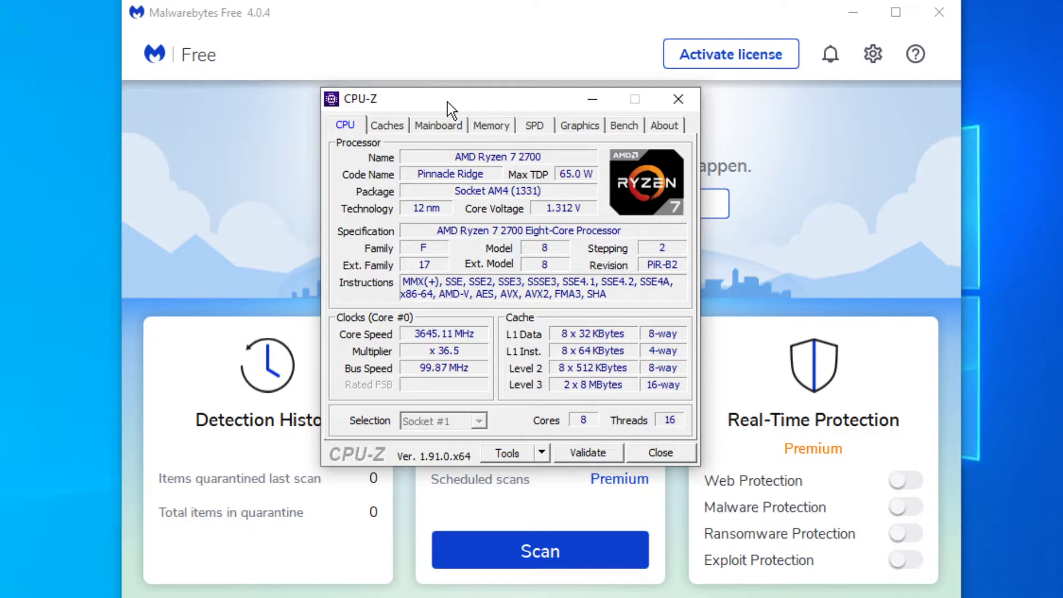
mouse_move(364, 150)
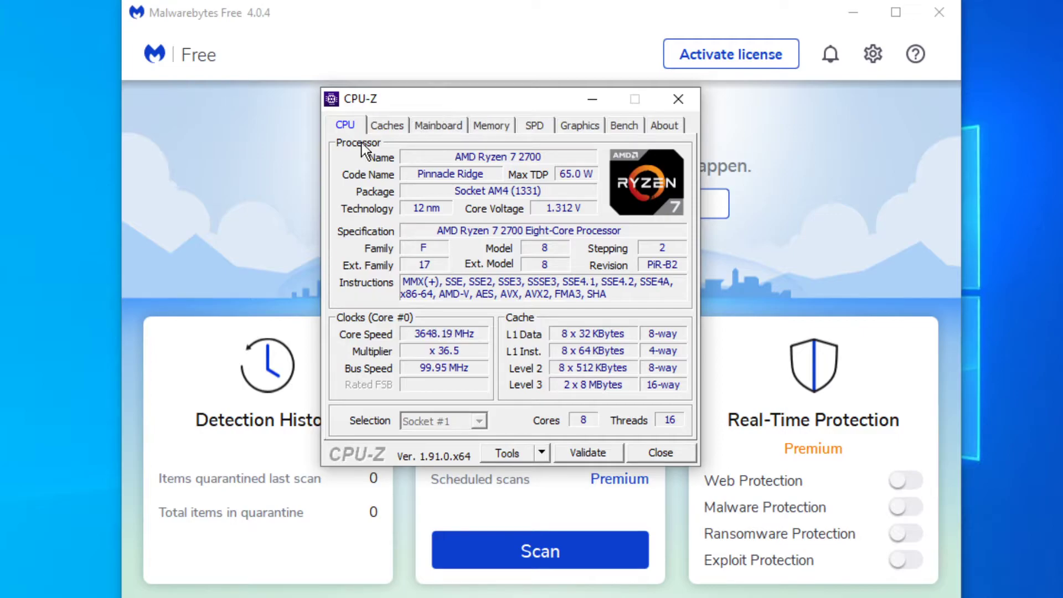
mouse_move(310, 199)
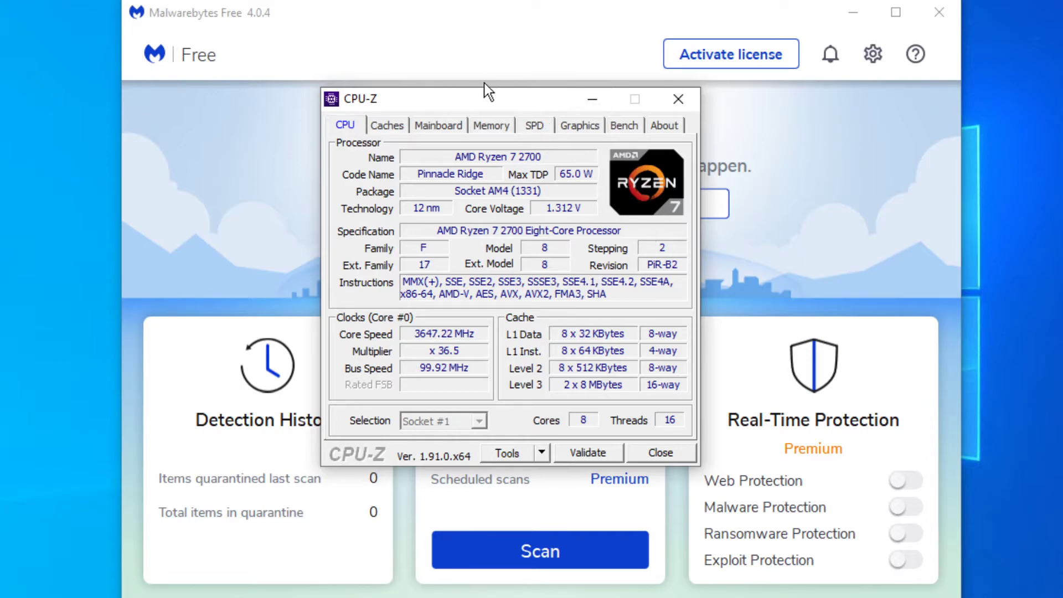
mouse_move(403, 131)
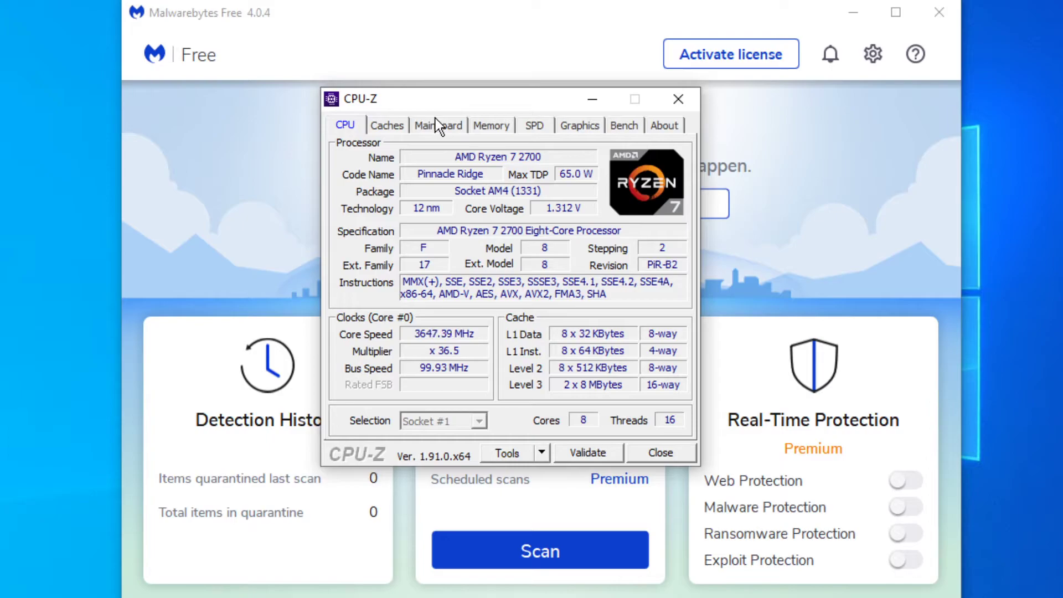
mouse_move(399, 145)
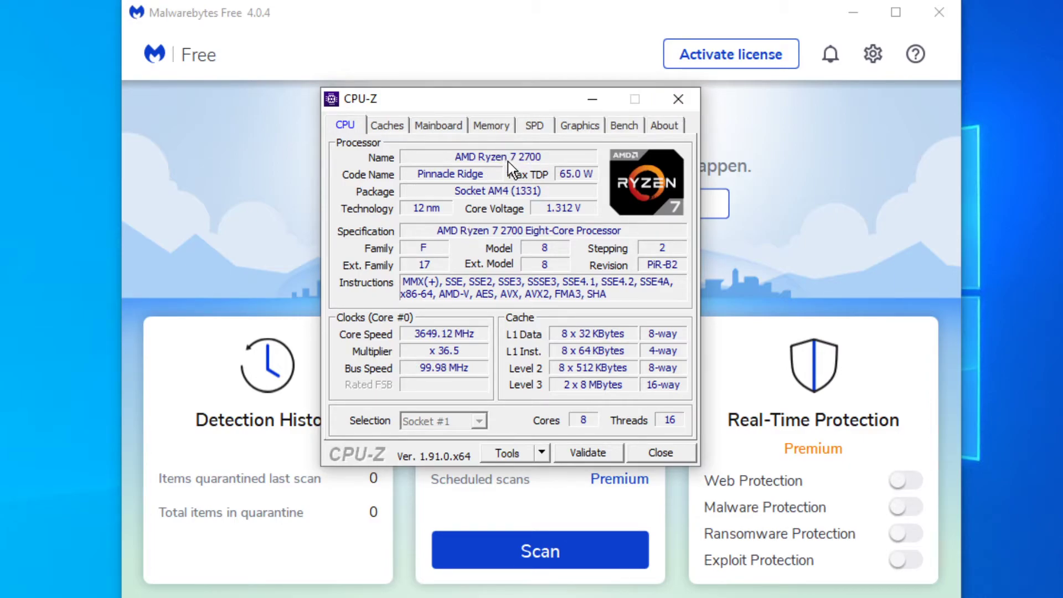
Step: Review CPU-Z's Mainboard, 16 GB DDR4 Memory, SPD module timings and RTX 2060 Graphics details
left_click(438, 125)
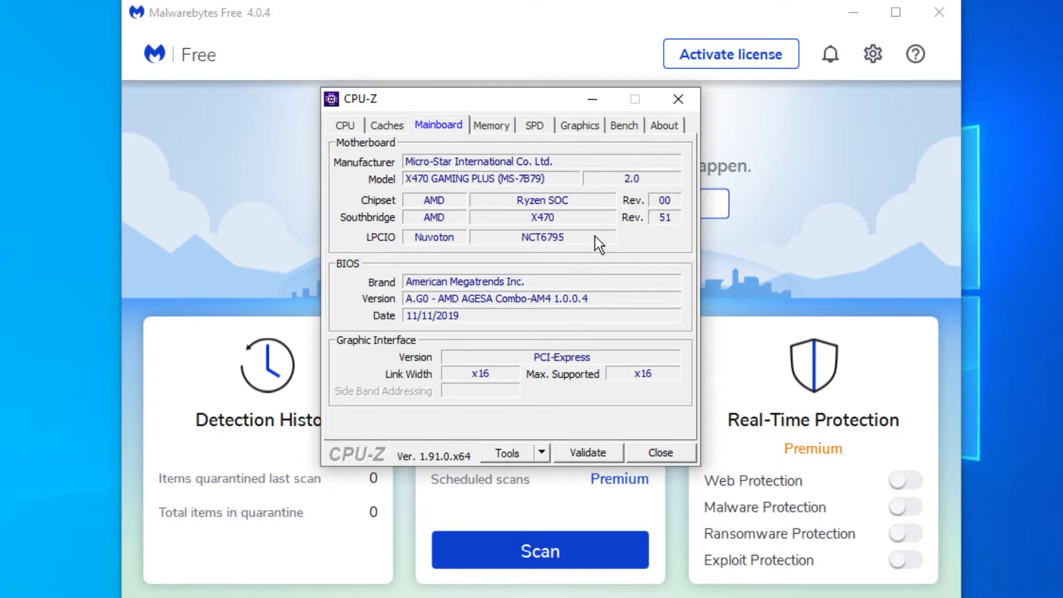
mouse_move(518, 160)
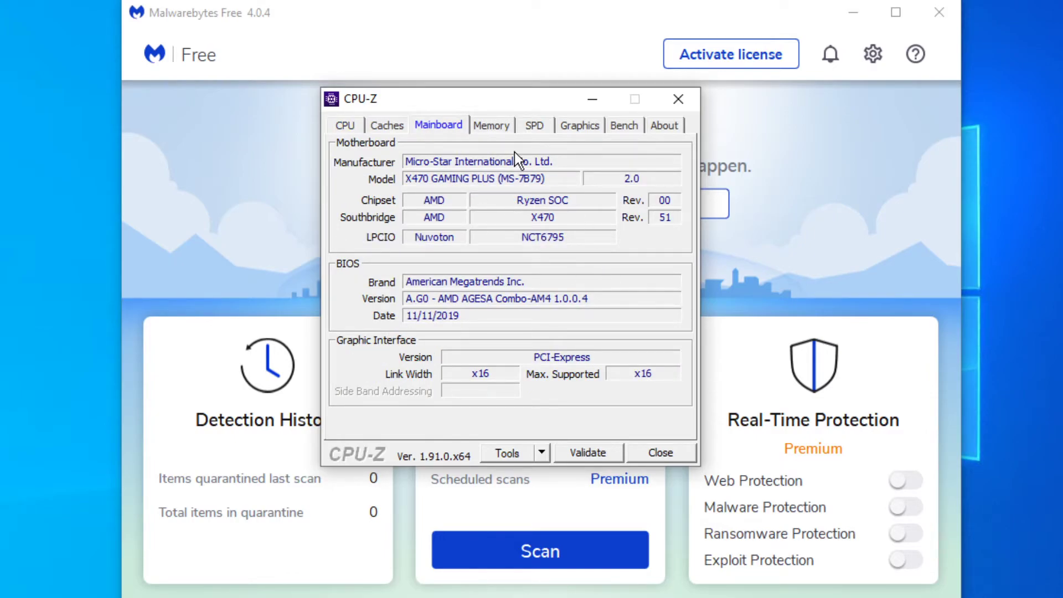
left_click(491, 125)
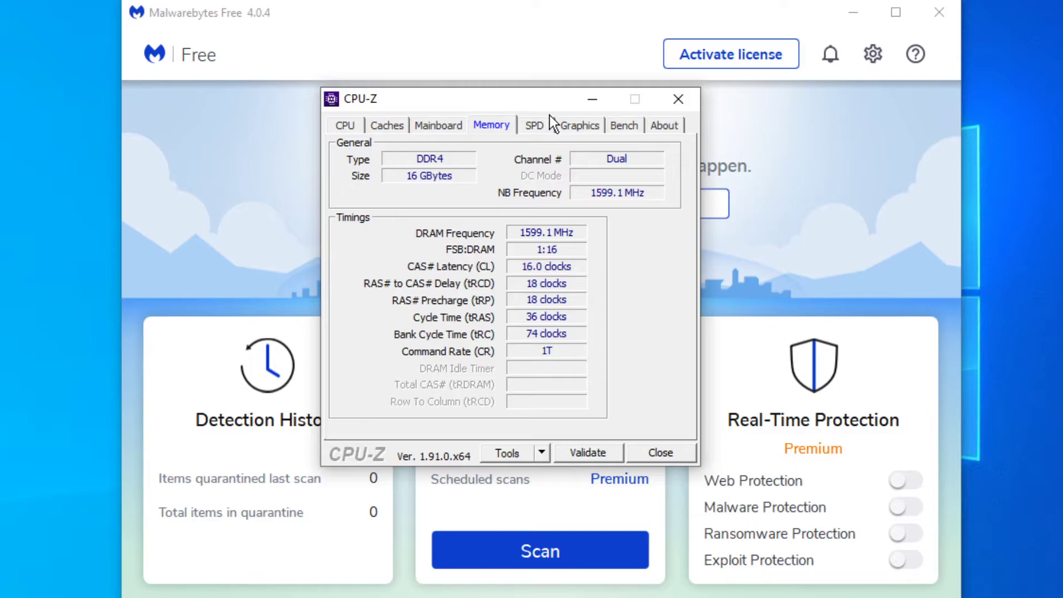
left_click(533, 125)
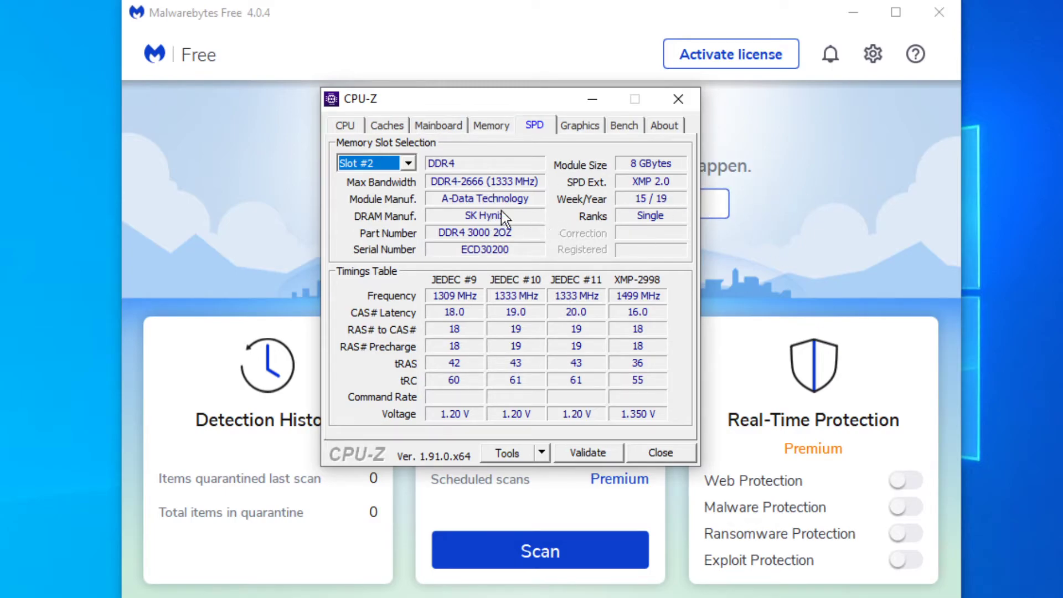
mouse_move(699, 349)
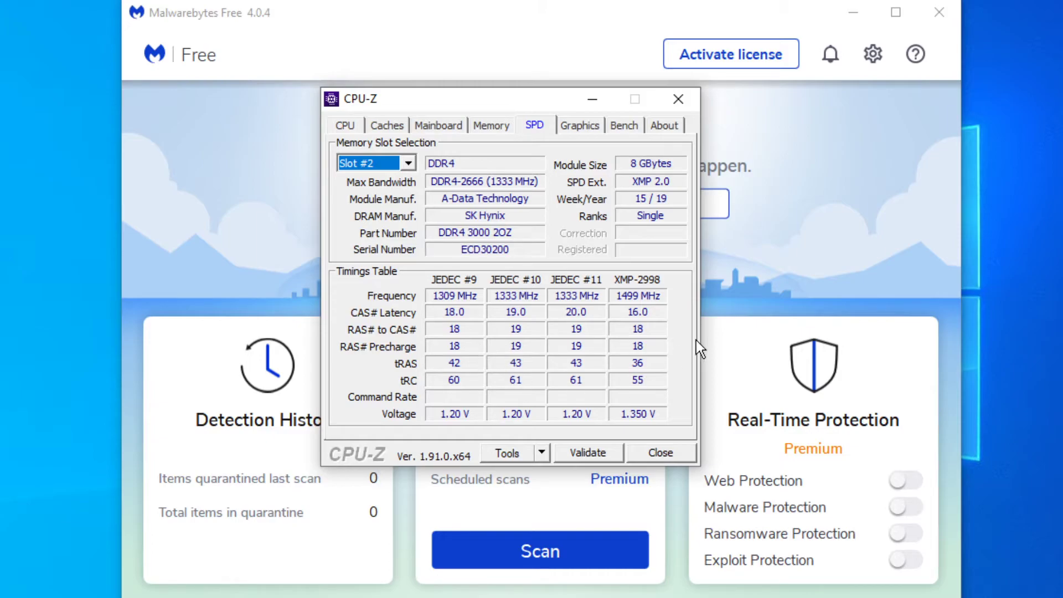
left_click(579, 125)
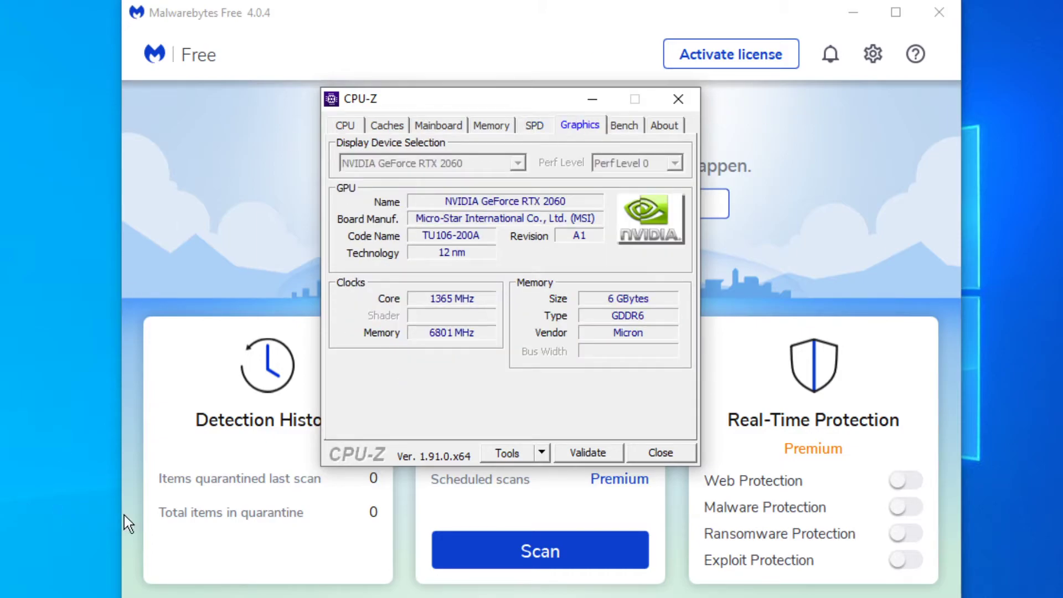
mouse_move(349, 307)
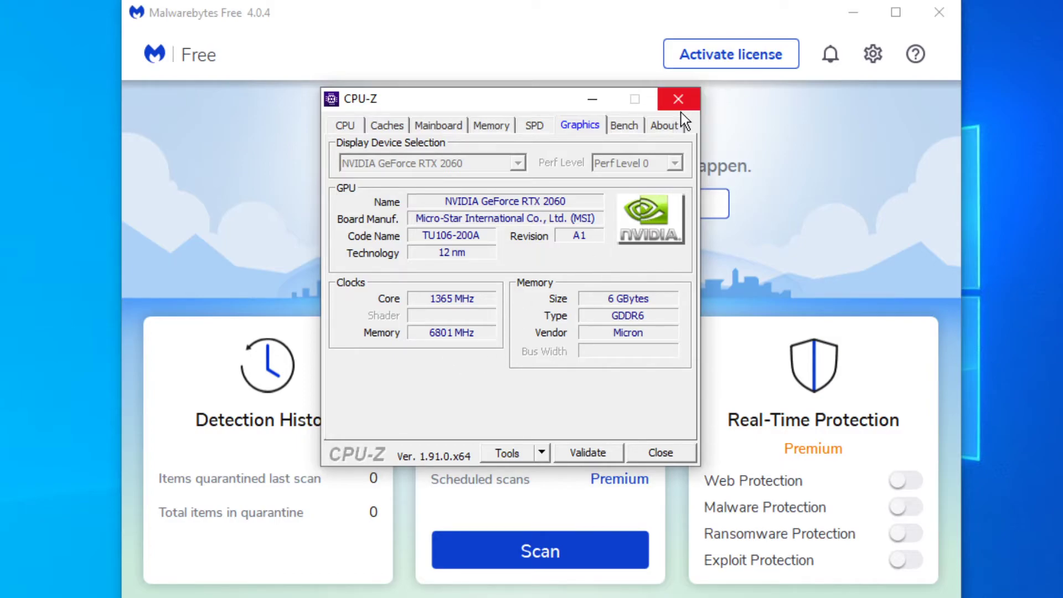
Step: Close CPU-Z to reveal the Malwarebytes Free dashboard with real-time protection off
left_click(677, 99)
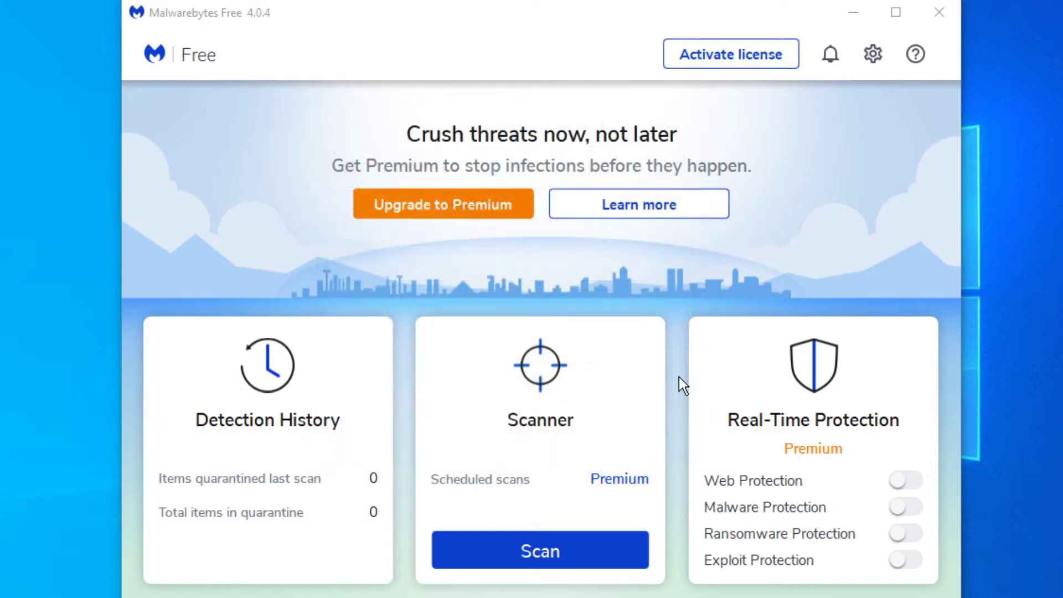
mouse_move(814, 317)
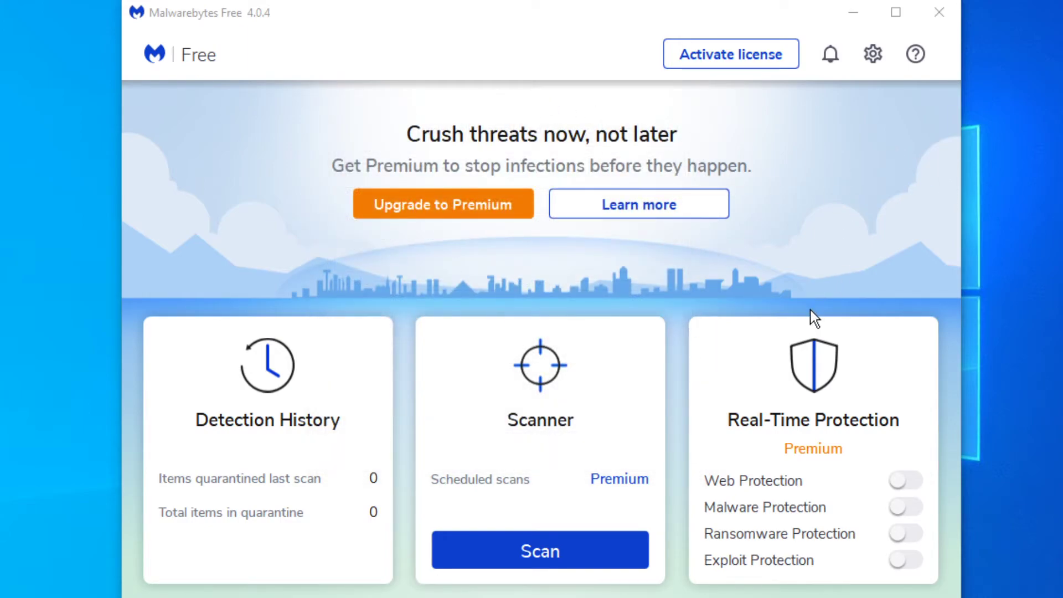
mouse_move(606, 41)
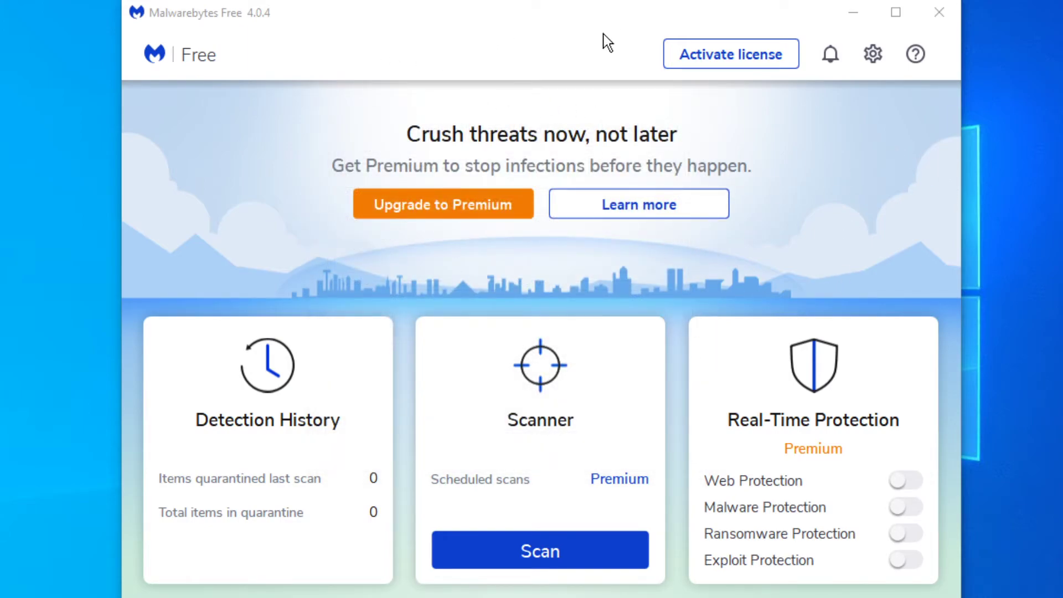
mouse_move(587, 41)
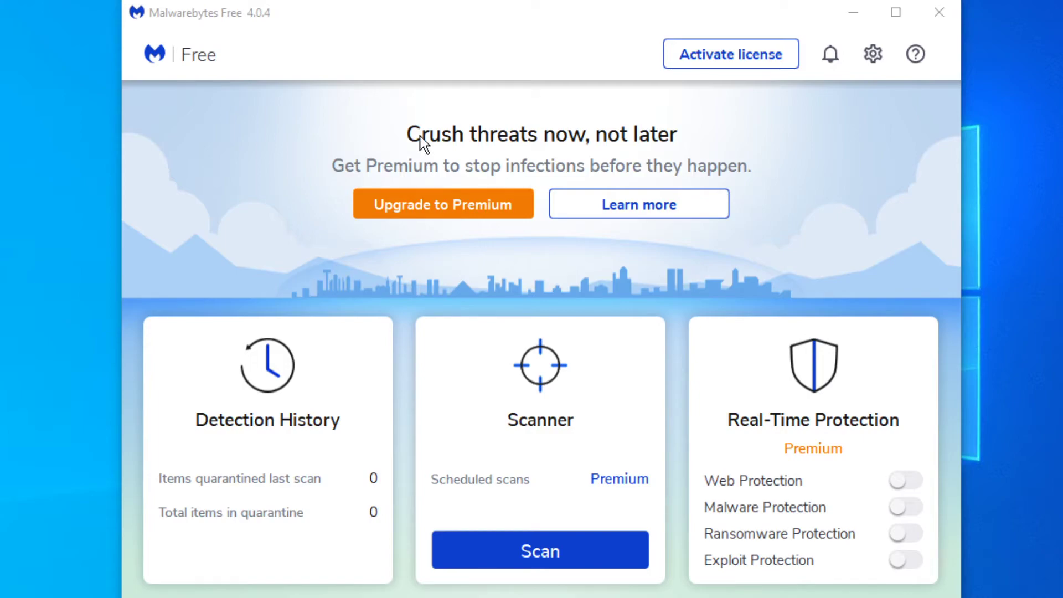
mouse_move(472, 125)
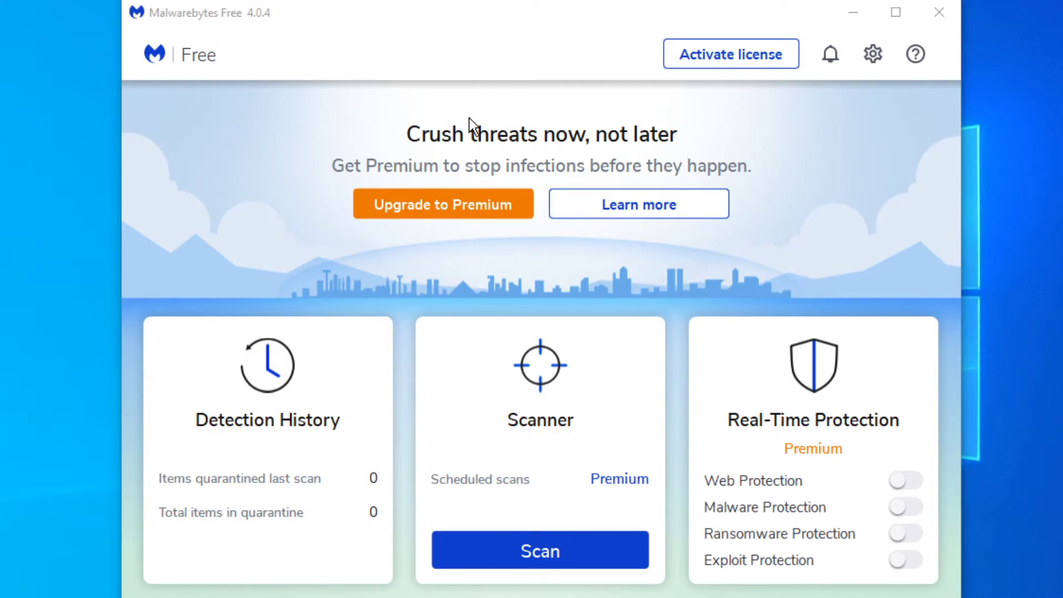
mouse_move(451, 52)
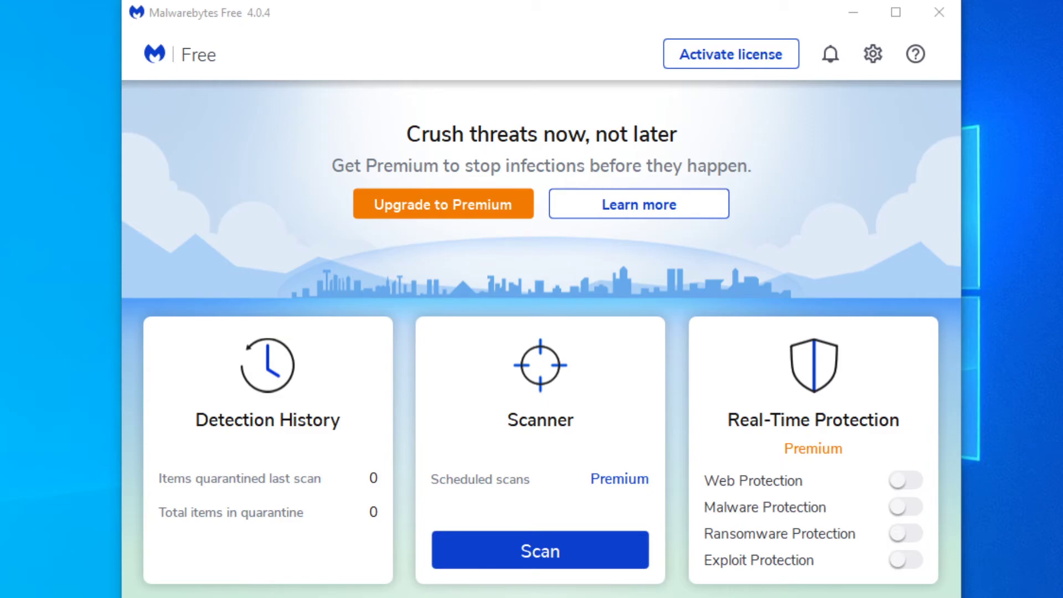
Step: Close Malwarebytes and launch Trend Micro Maximum Security showing Protected status
left_click(937, 13)
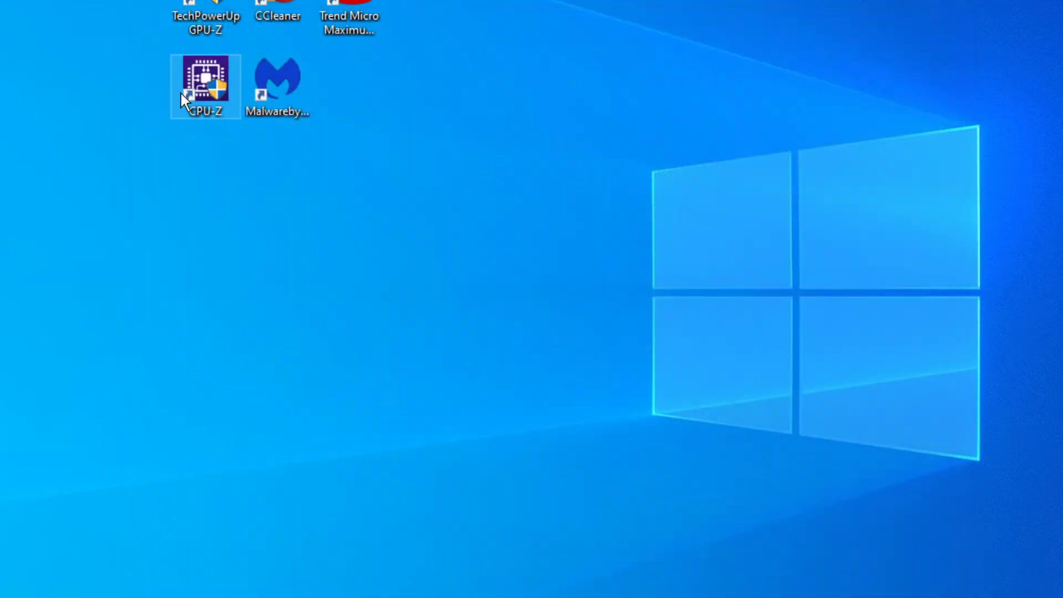
double_click(348, 13)
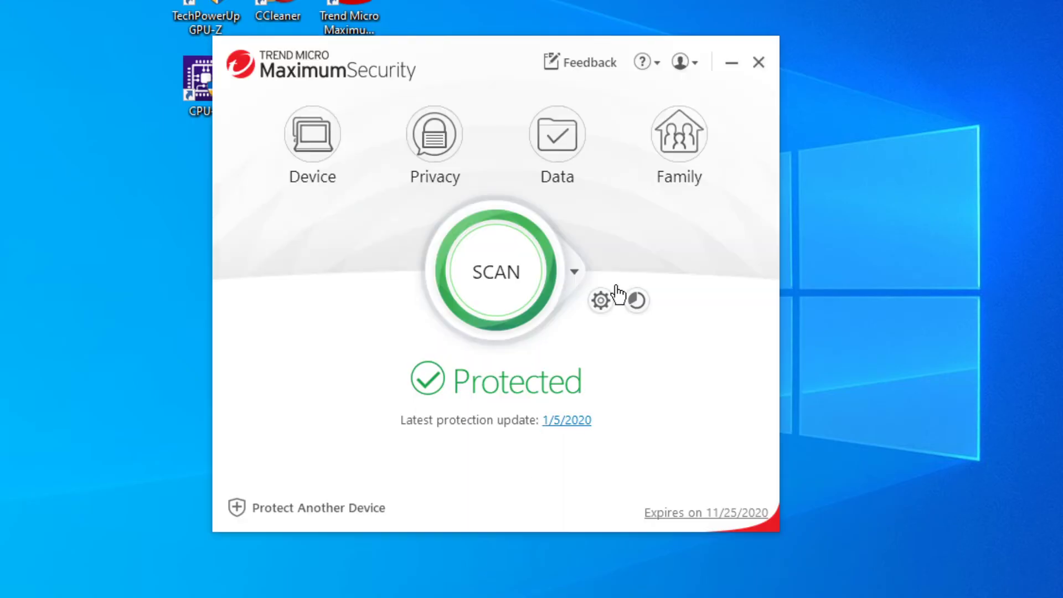
mouse_move(557, 143)
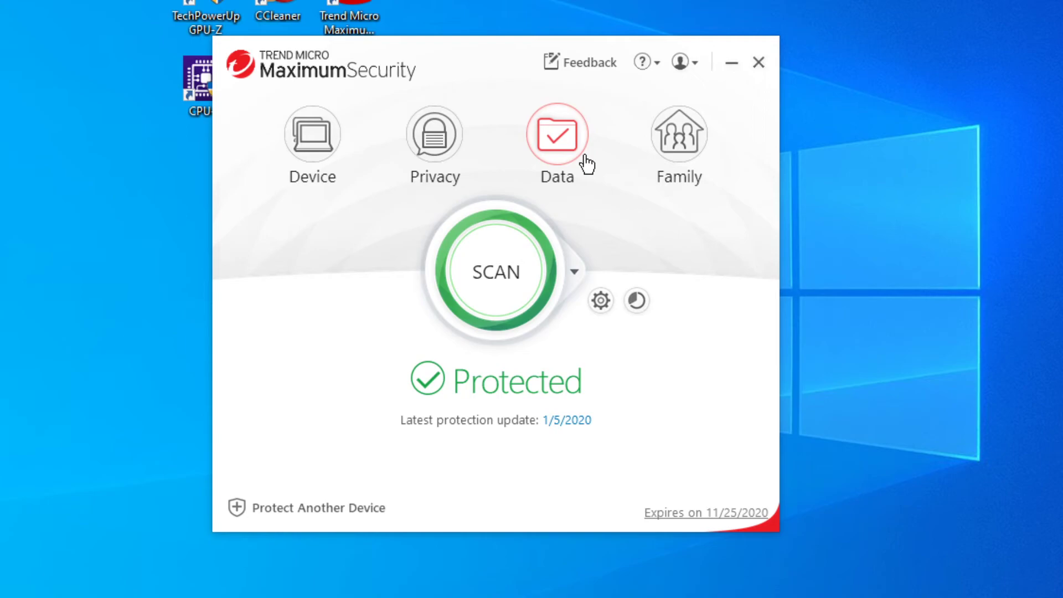
mouse_move(492, 132)
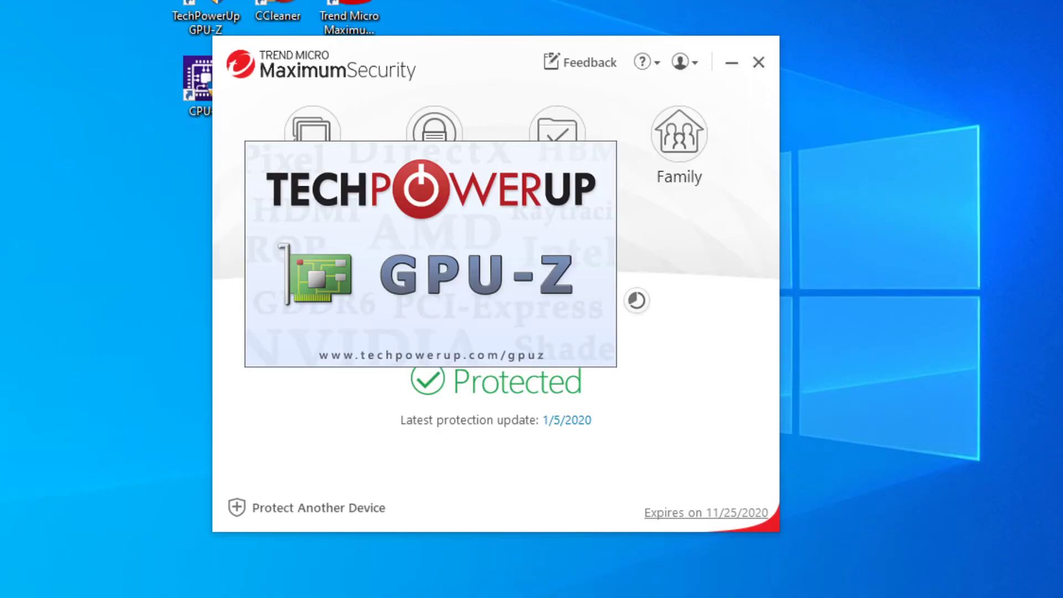
mouse_move(398, 457)
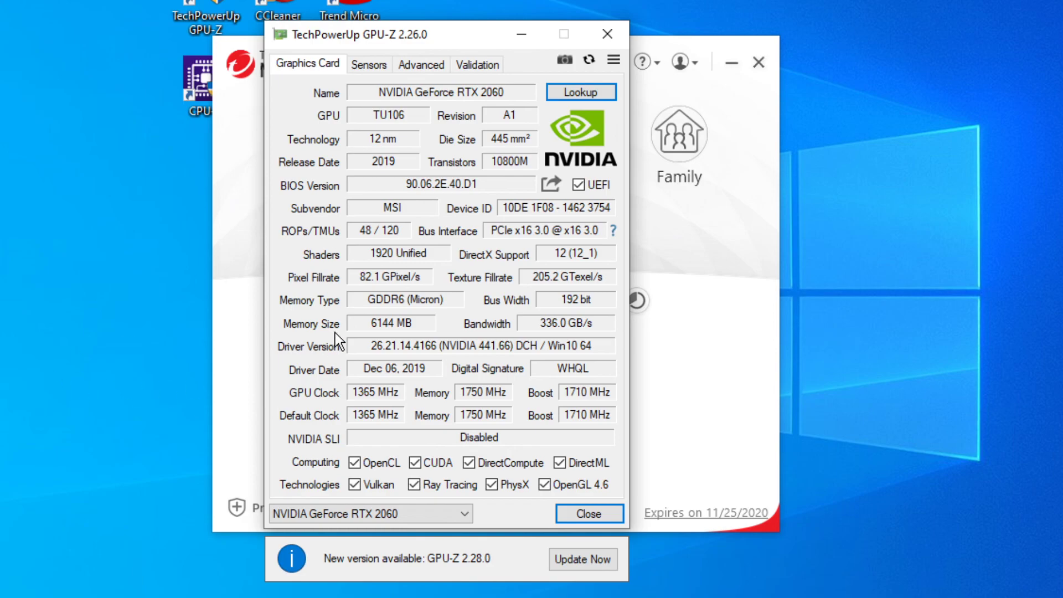
mouse_move(571, 332)
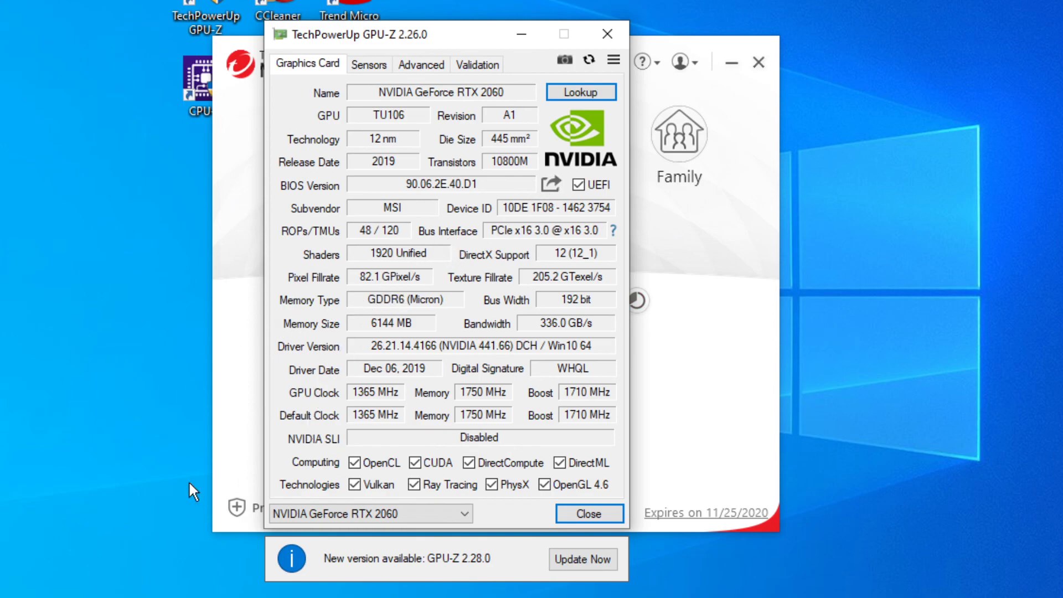
mouse_move(606, 34)
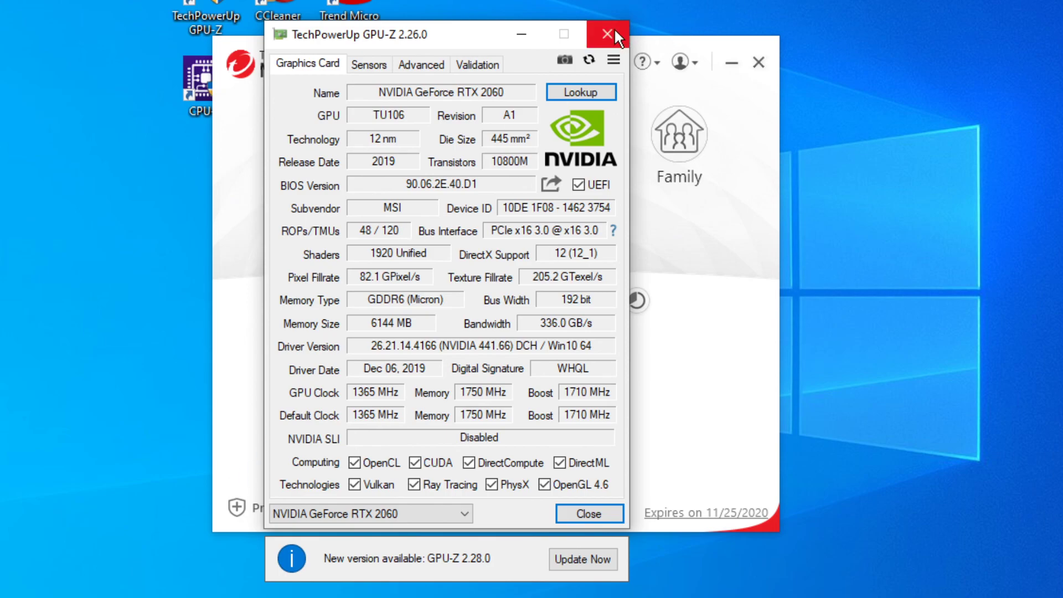
Step: Close GPU-Z after viewing the NVIDIA GeForce RTX 2060 card details
left_click(605, 34)
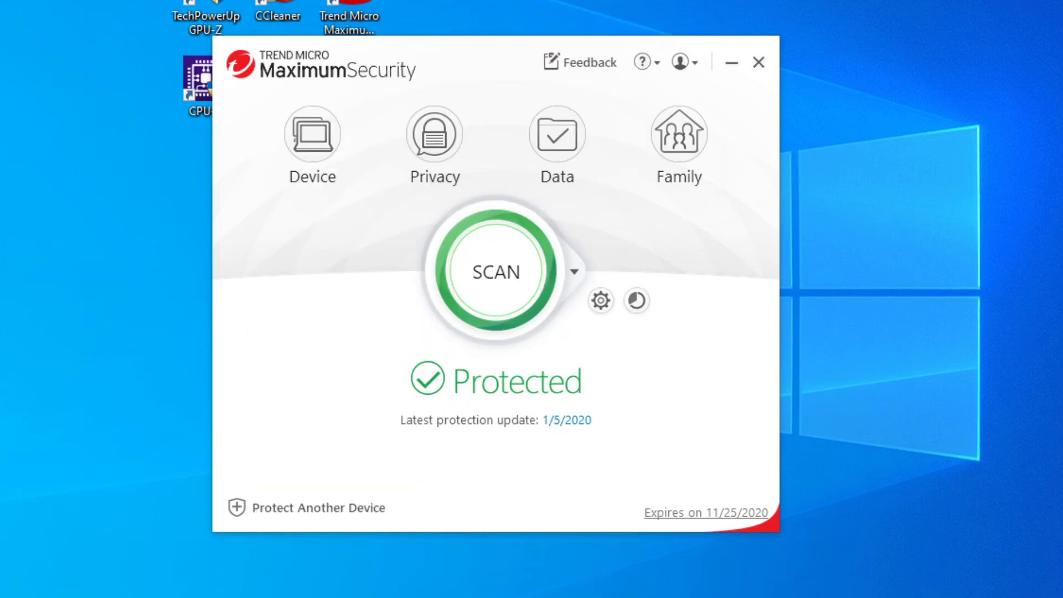